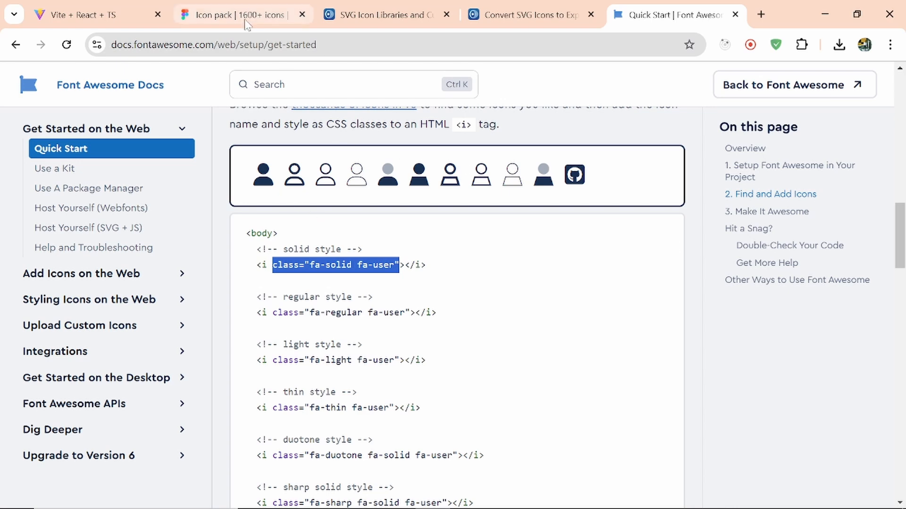
# Step: Switch from the Font Awesome docs to the Figma icon pack tab
pyautogui.click(236, 14)
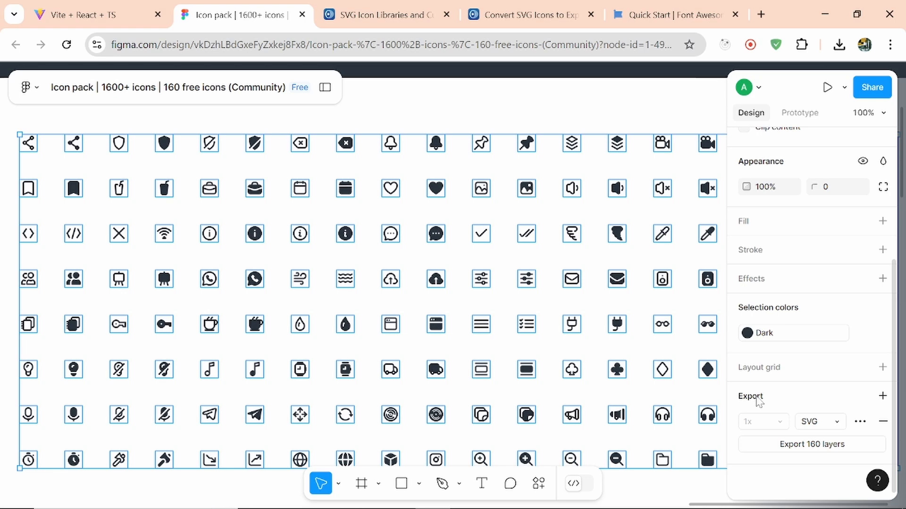
pyautogui.moveTo(817, 445)
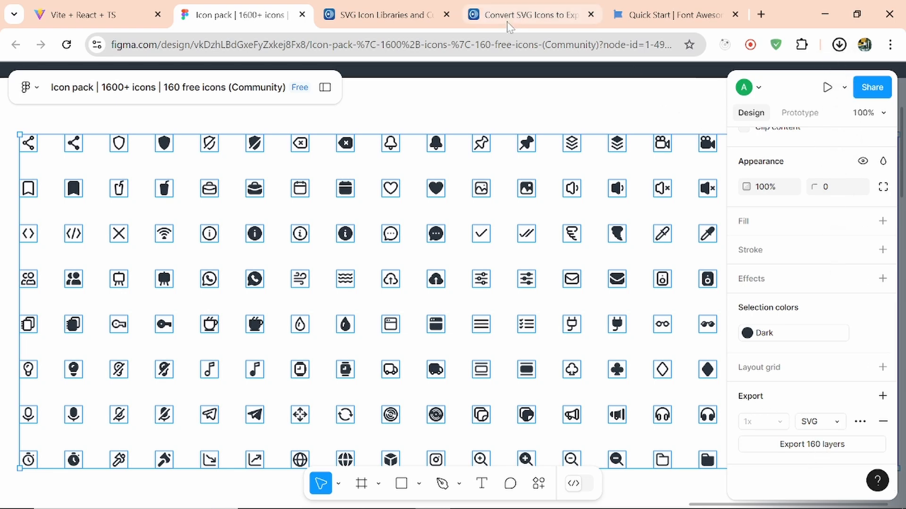
# Step: Move on from the 160-layer SVG export in Figma to the IcoMoon app
pyautogui.press('alt+tab')
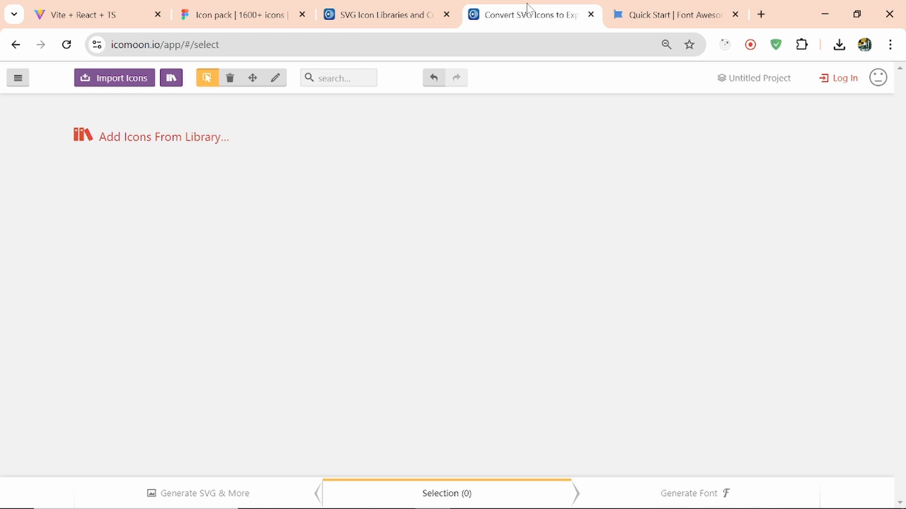
pyautogui.moveTo(133, 136)
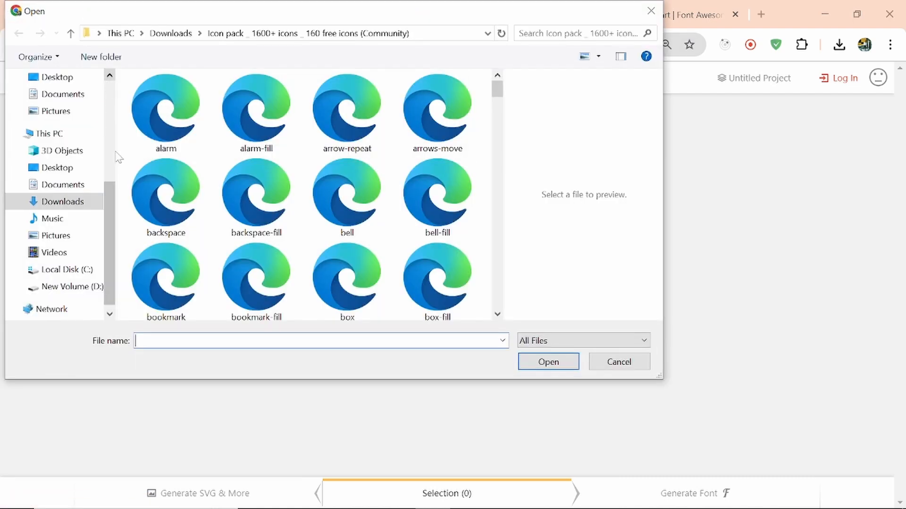
# Step: Select all the downloaded icon pack SVG files and import them into IcoMoon
pyautogui.click(166, 113)
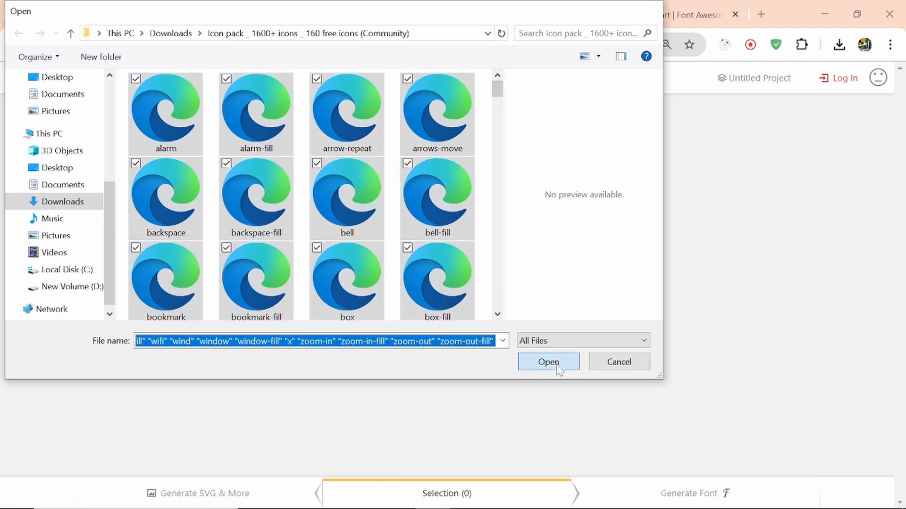
pyautogui.click(547, 362)
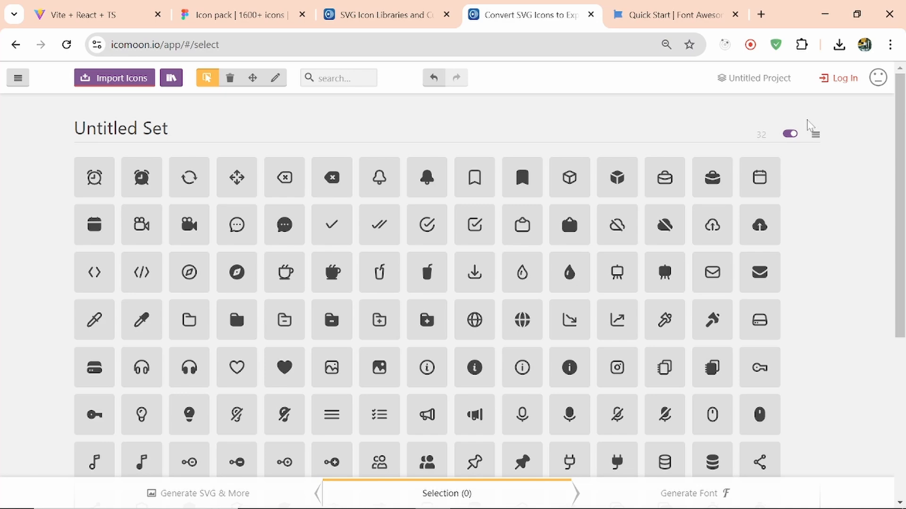
# Step: Select all 160 icons, generate the font, and download the icomoon ZIP
pyautogui.click(815, 133)
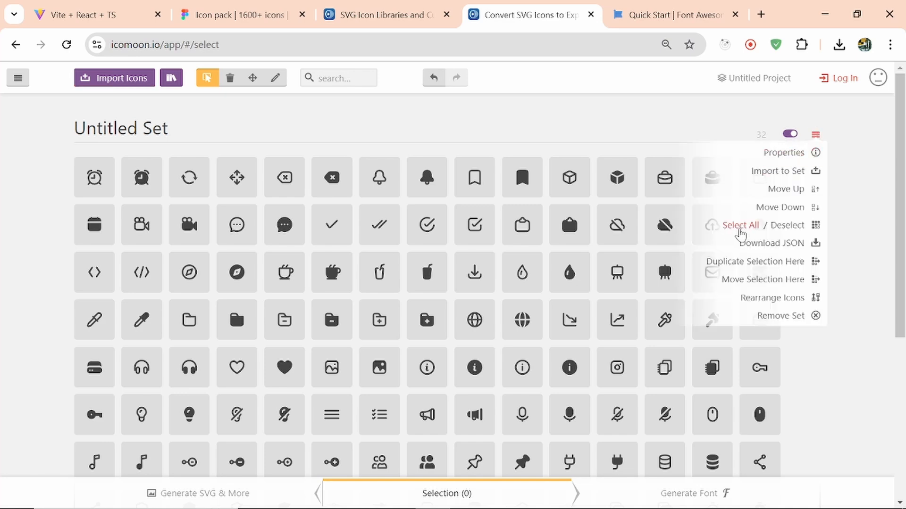
pyautogui.click(740, 226)
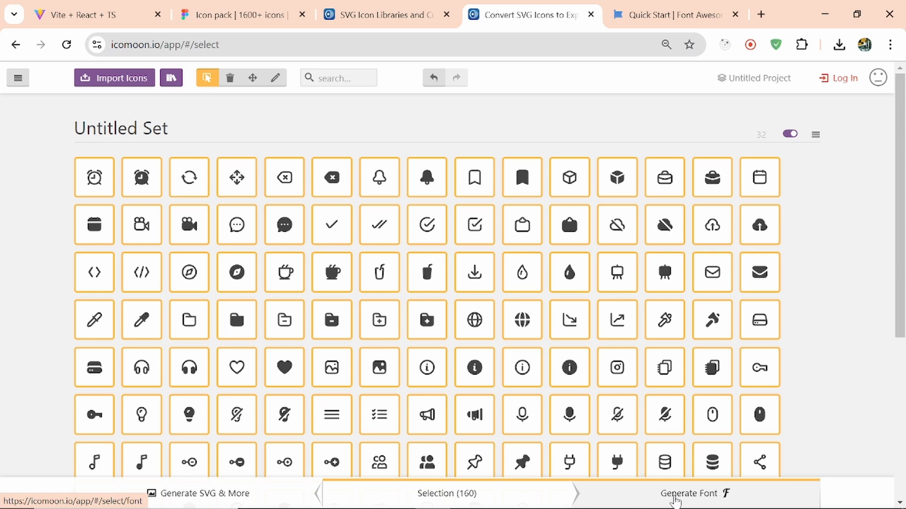
pyautogui.click(690, 493)
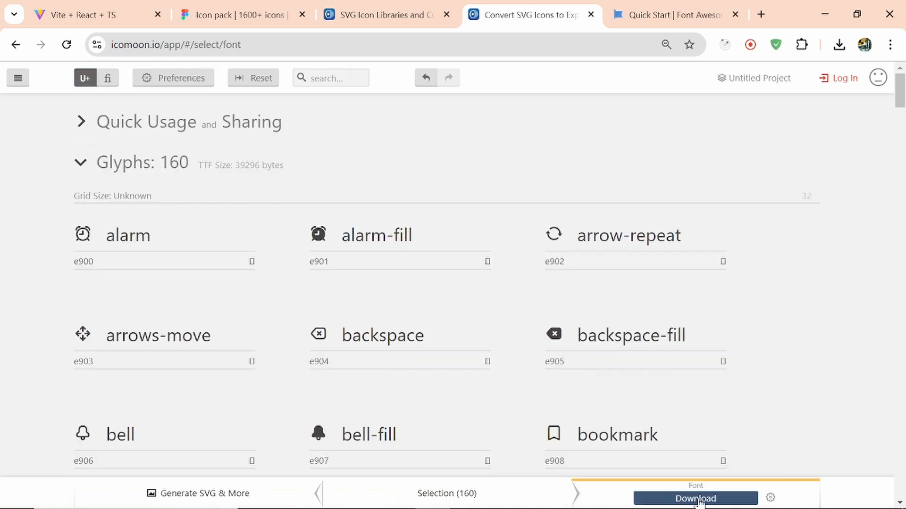
pyautogui.click(695, 498)
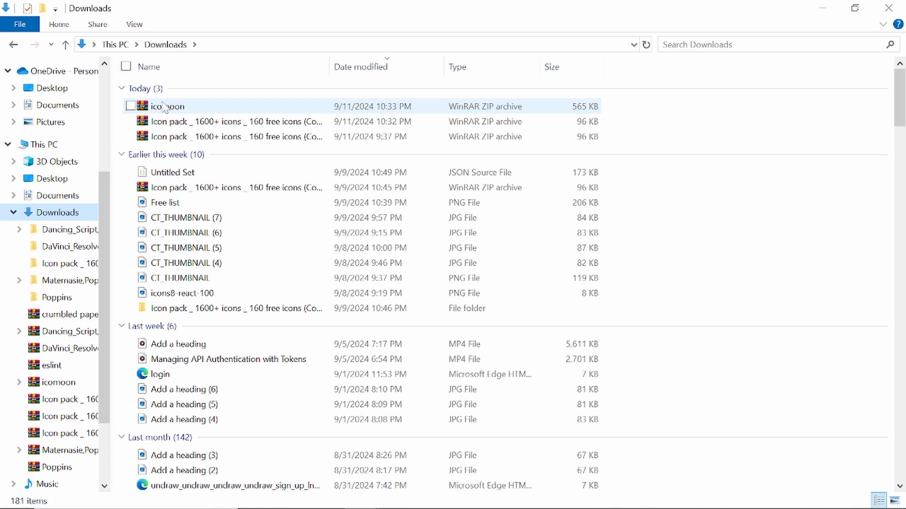
# Step: Extract icomoon.zip with WinRAR into an icomoon folder and browse to its fonts folder
pyautogui.doubleClick(168, 106)
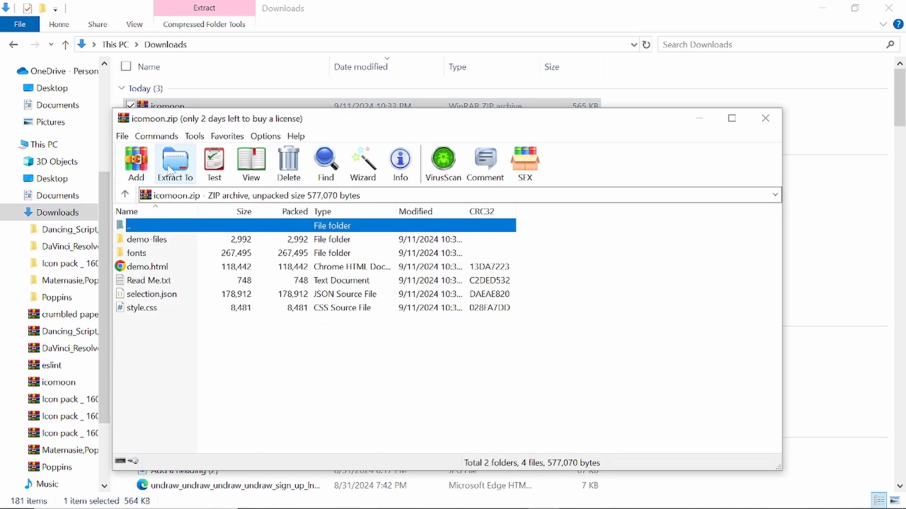
pyautogui.click(174, 162)
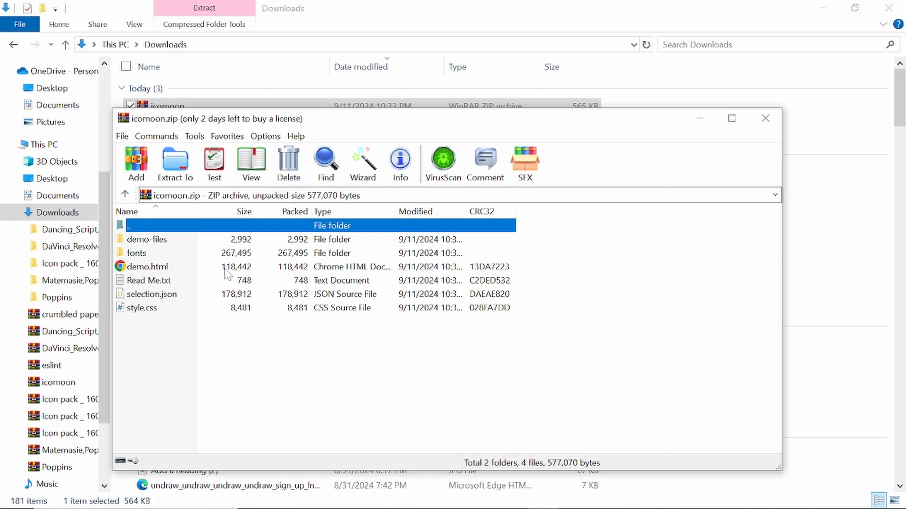
pyautogui.click(765, 119)
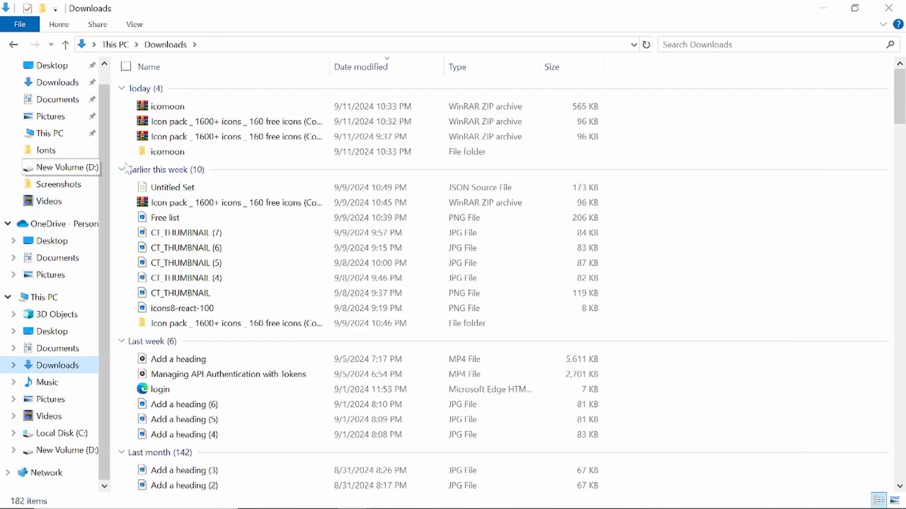
pyautogui.doubleClick(167, 152)
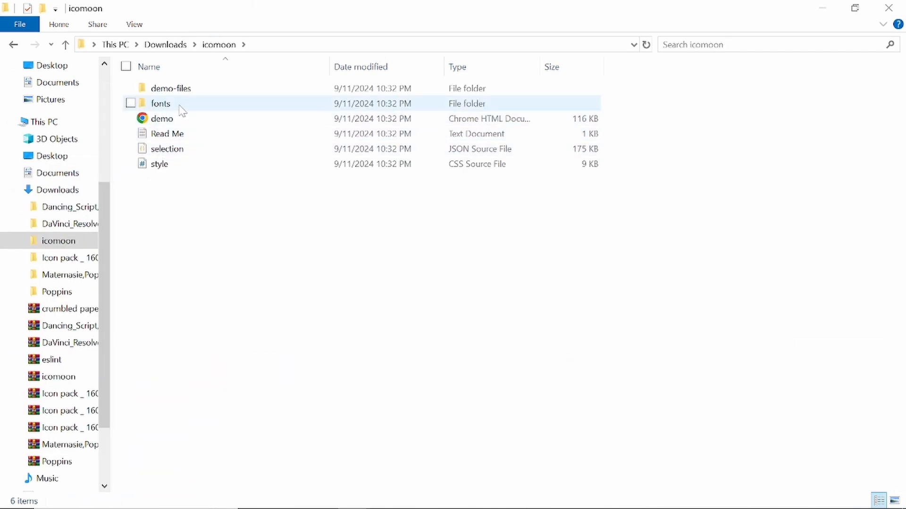
pyautogui.click(131, 103)
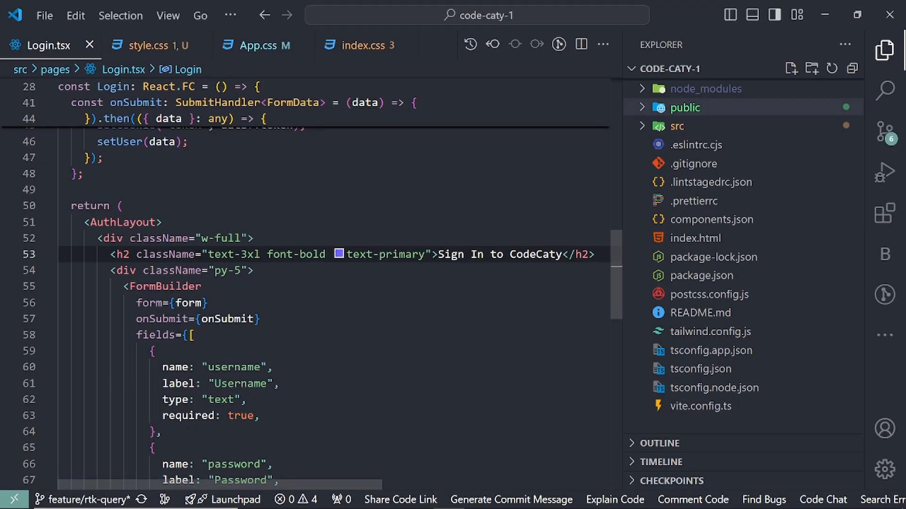
# Step: Check that public/fonts holds the icomoon eot, svg, ttf and woff files
pyautogui.click(684, 108)
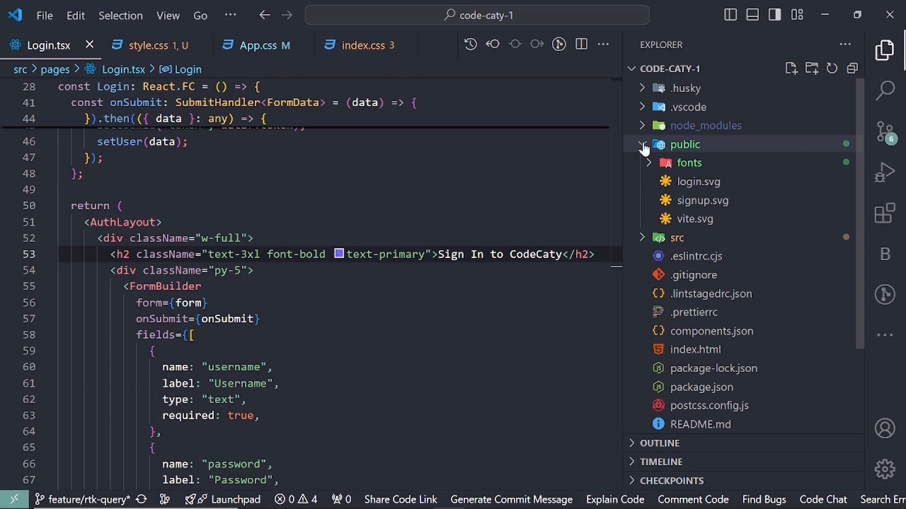
pyautogui.click(687, 162)
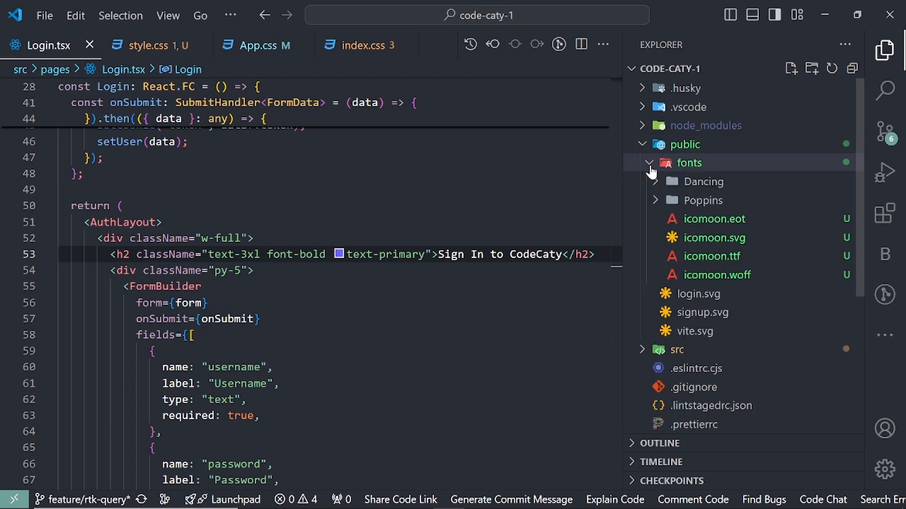
pyautogui.moveTo(716, 275)
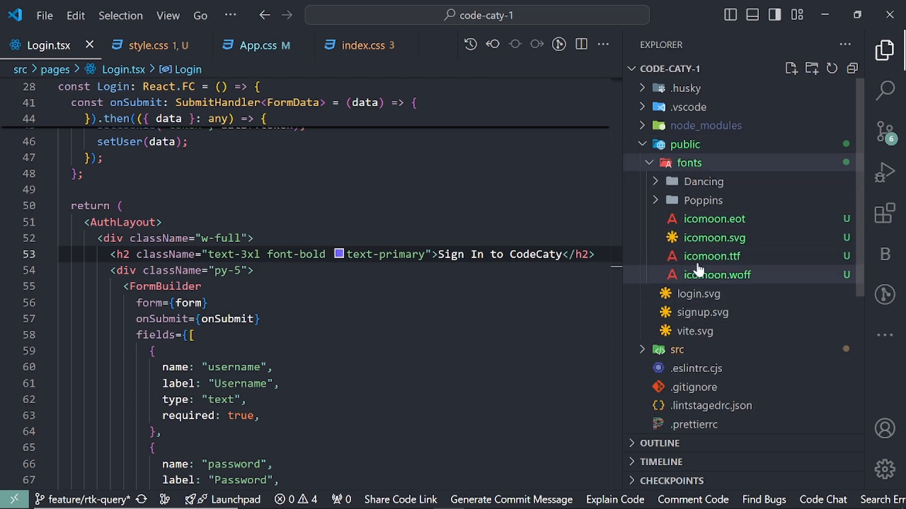
pyautogui.click(688, 162)
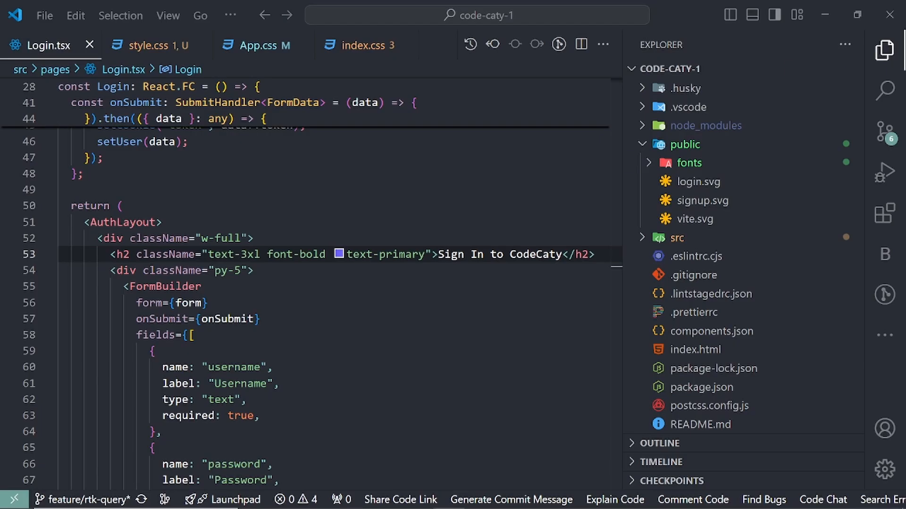
# Step: Open App.css from the project's src folder
pyautogui.click(674, 237)
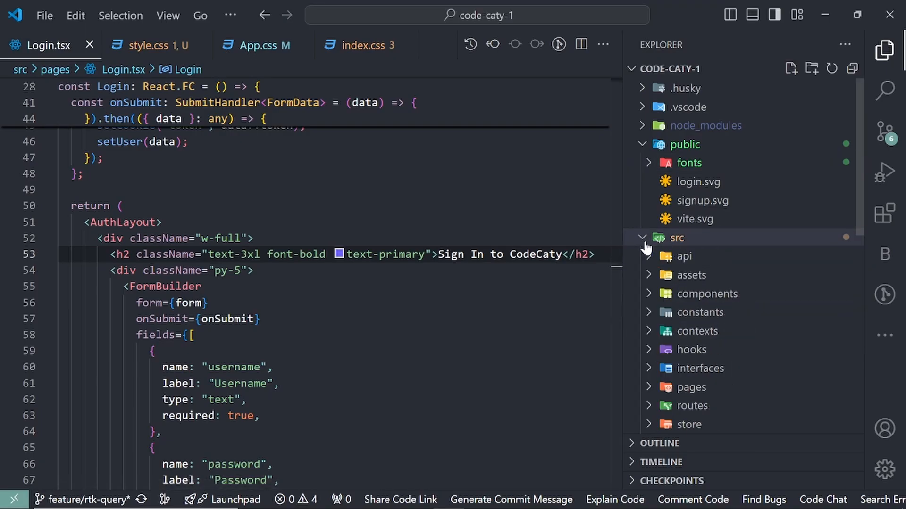
pyautogui.scroll(-3)
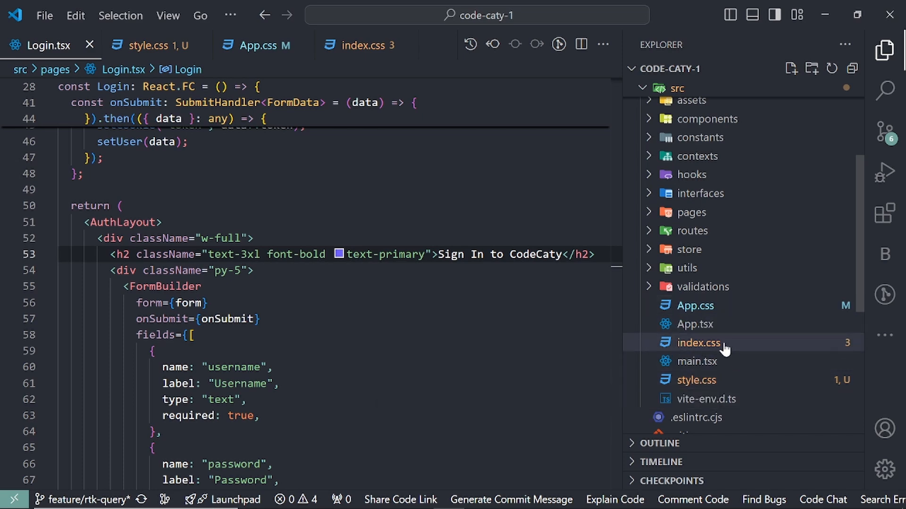
pyautogui.click(695, 260)
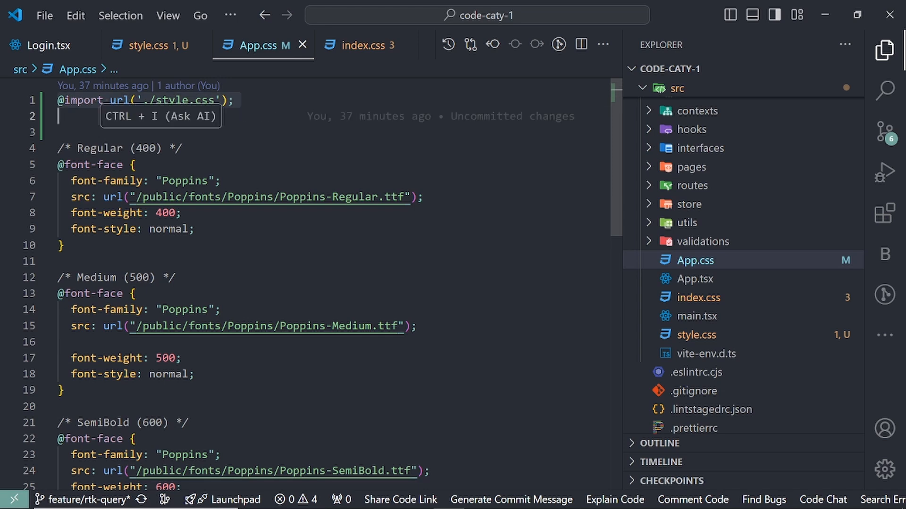
pyautogui.click(146, 46)
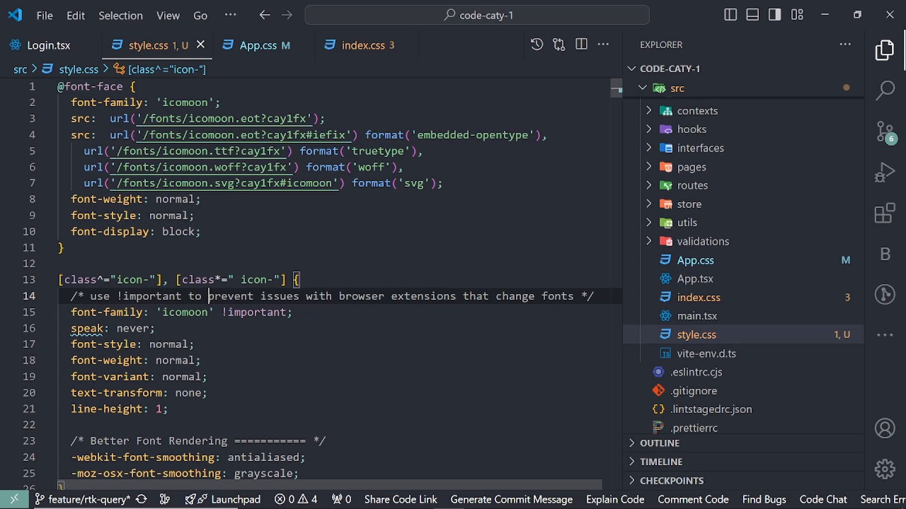
pyautogui.click(47, 46)
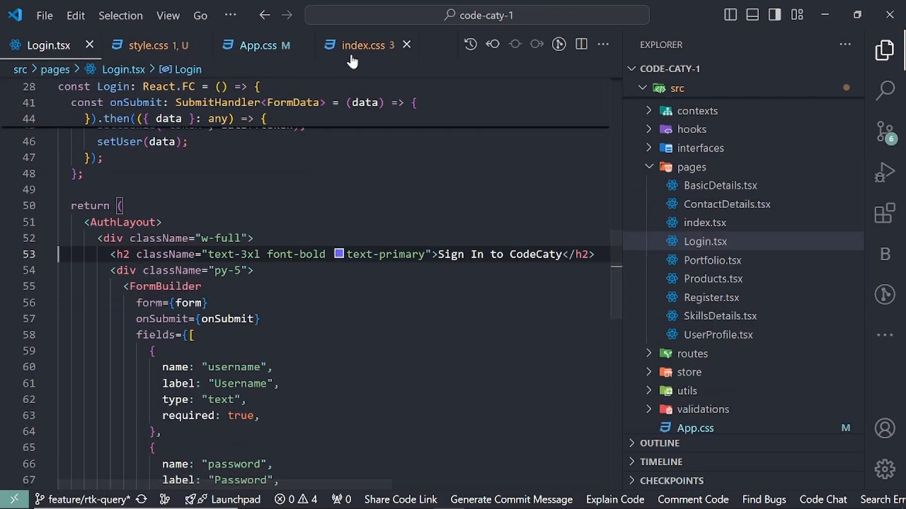
# Step: Check .icon-alarm in style.css and add <span className="icon-alarm" /> above the Login heading
pyautogui.click(146, 45)
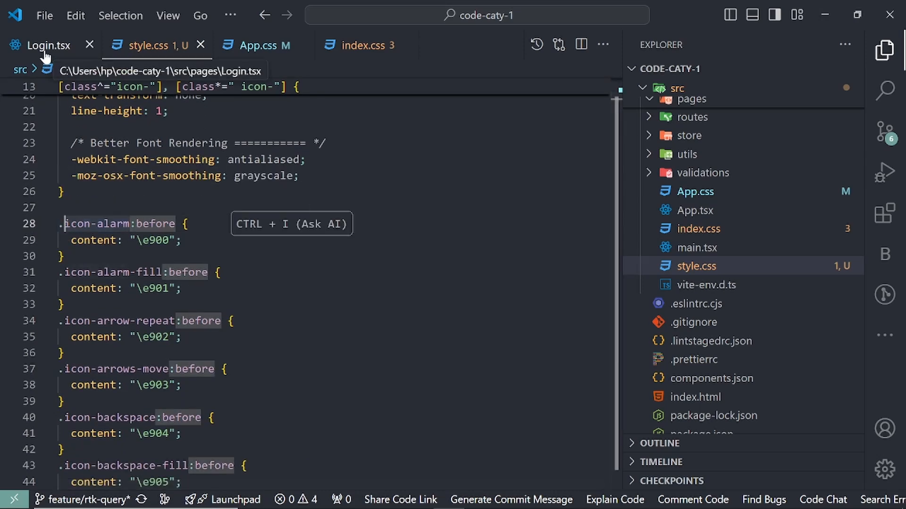
pyautogui.click(48, 46)
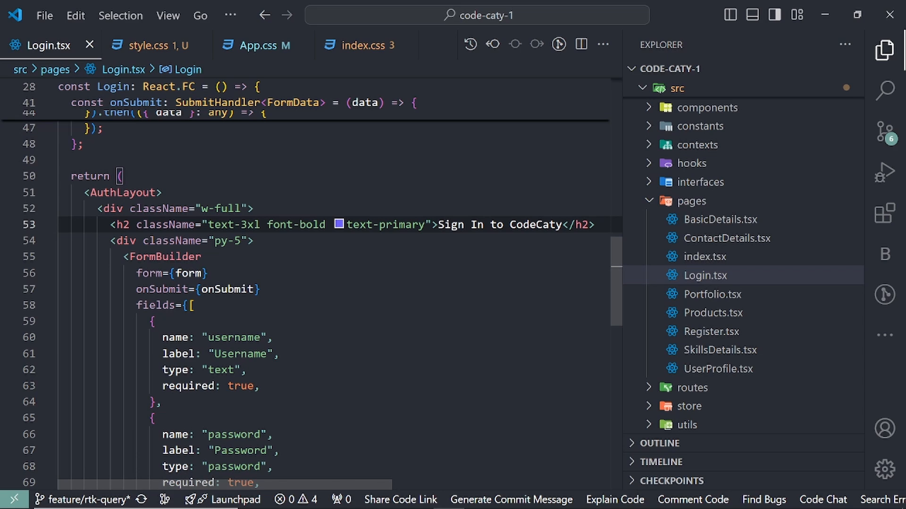
pyautogui.write('span />')
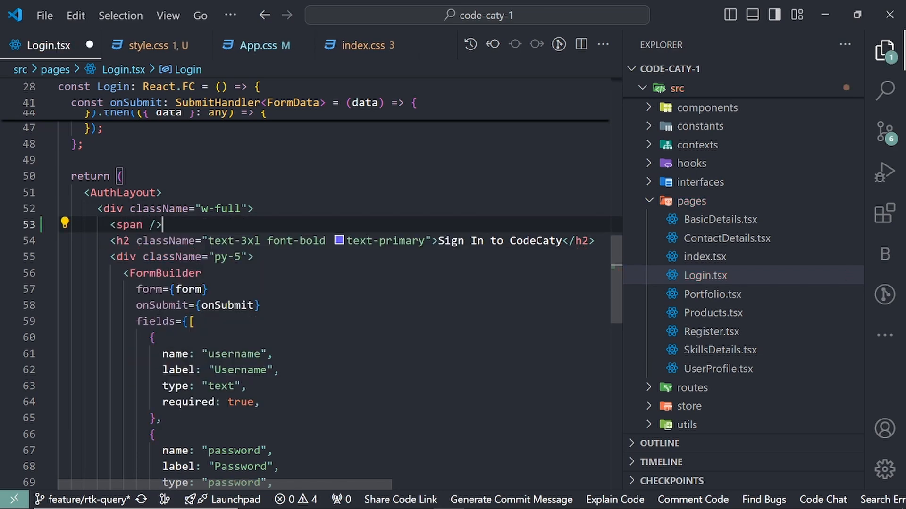
pyautogui.write('c')
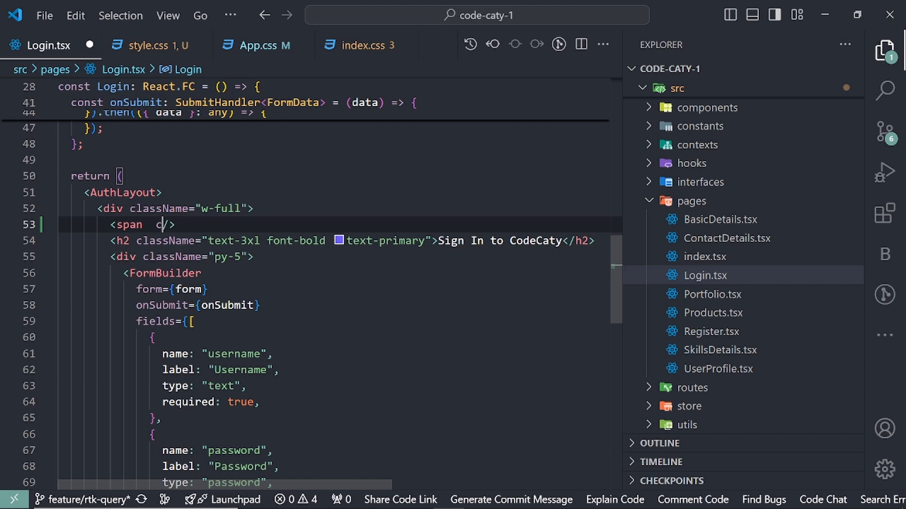
pyautogui.write('className="icon-alarm"')
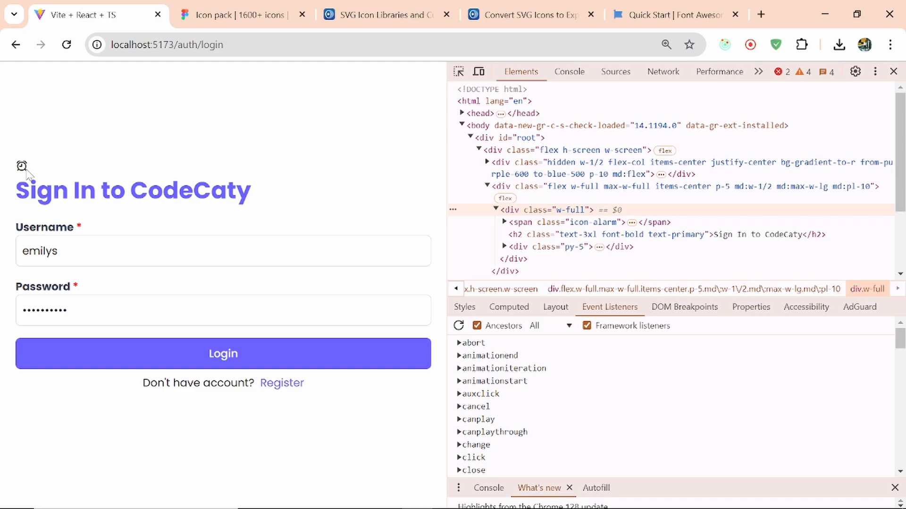
pyautogui.press('alt+tab')
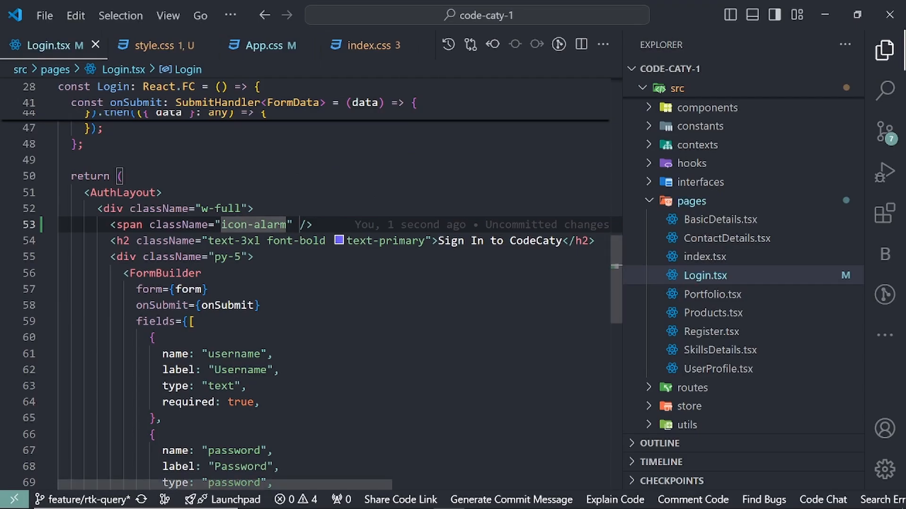
# Step: Add text-4xl to the icon-alarm span and start typing a text-yellow colour class
pyautogui.write('text-')
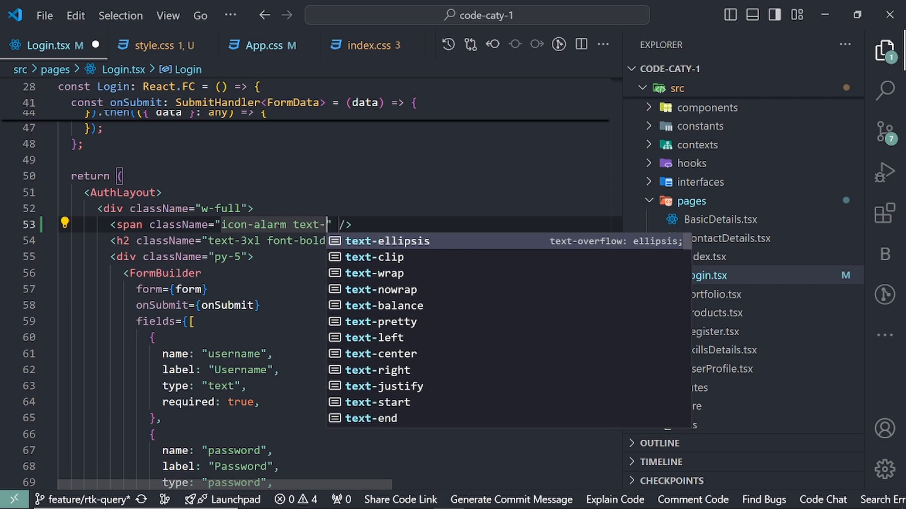
pyautogui.write('4xl')
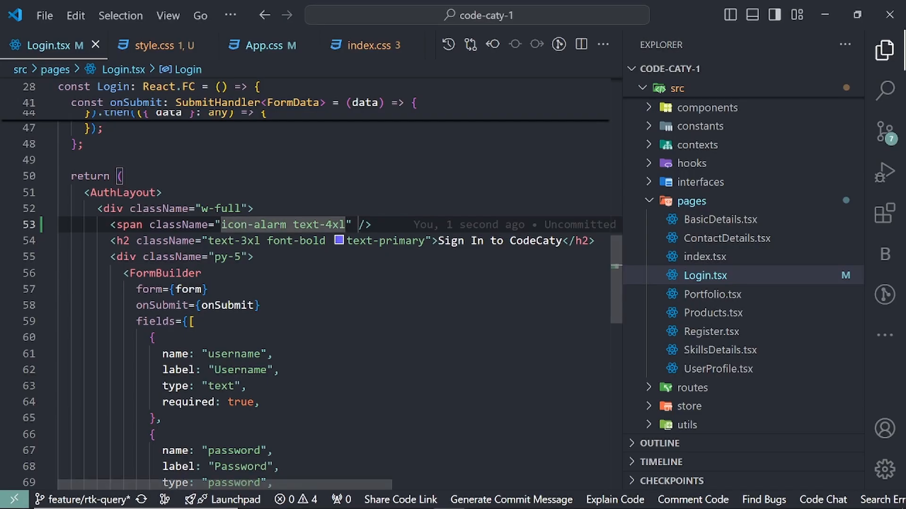
pyautogui.write('text-')
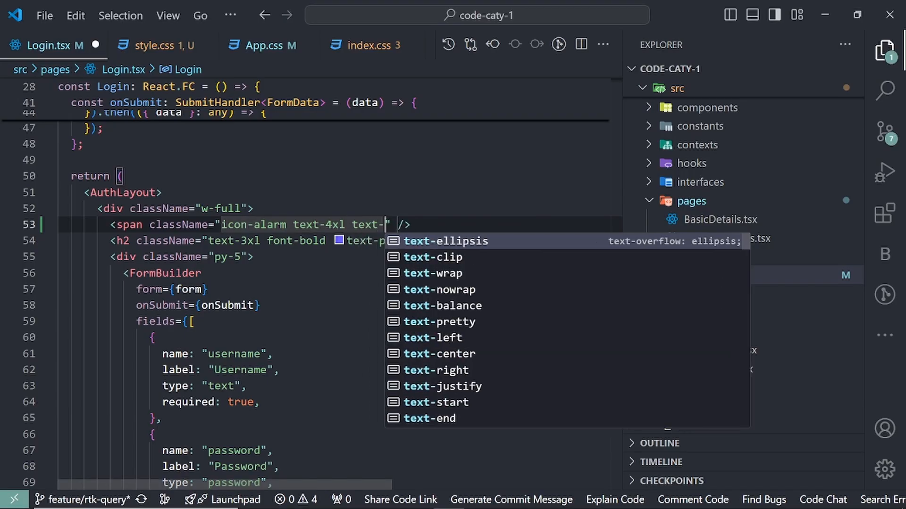
pyautogui.write('r')
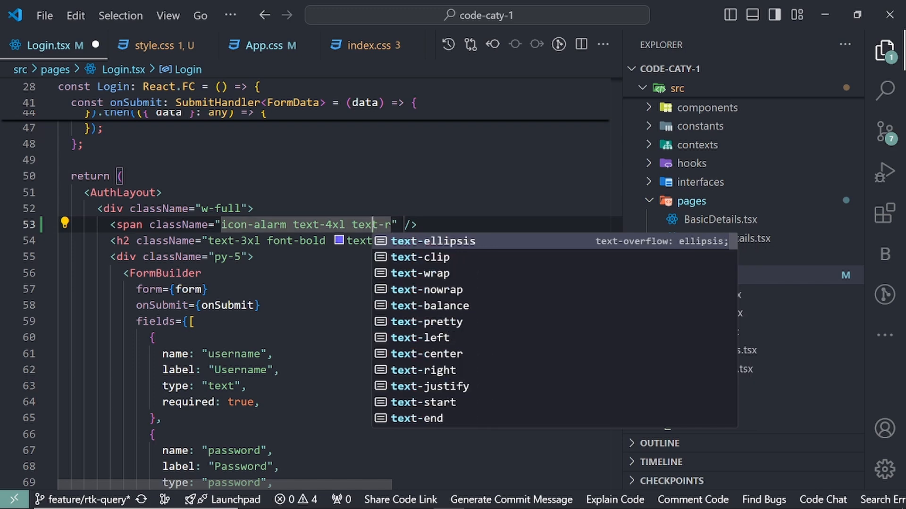
pyautogui.write('=ye')
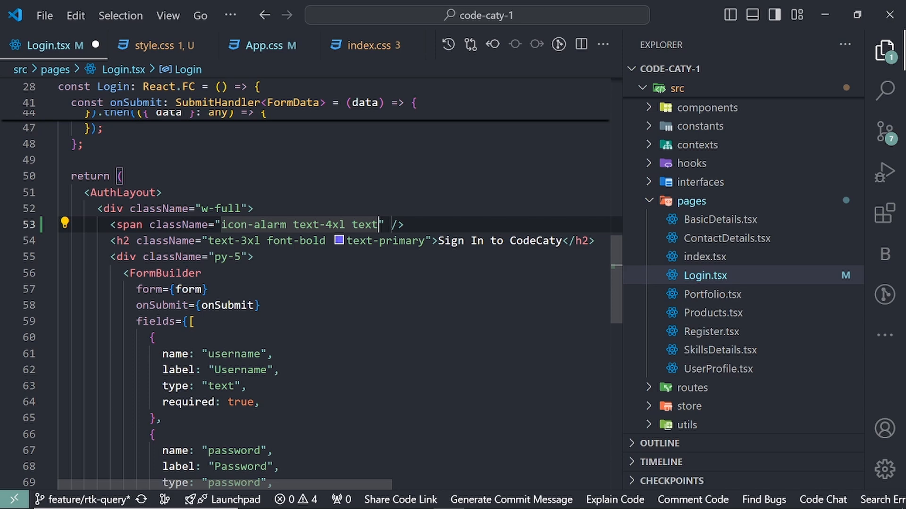
pyautogui.write('ye')
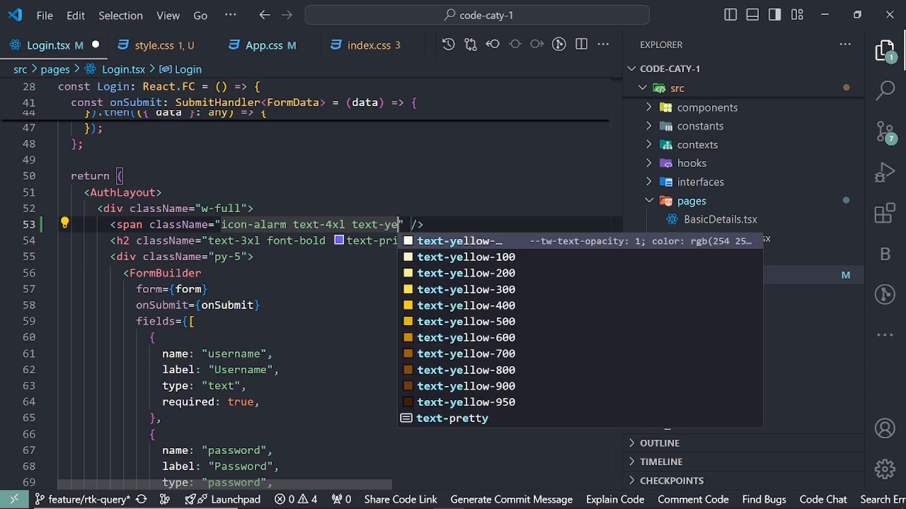